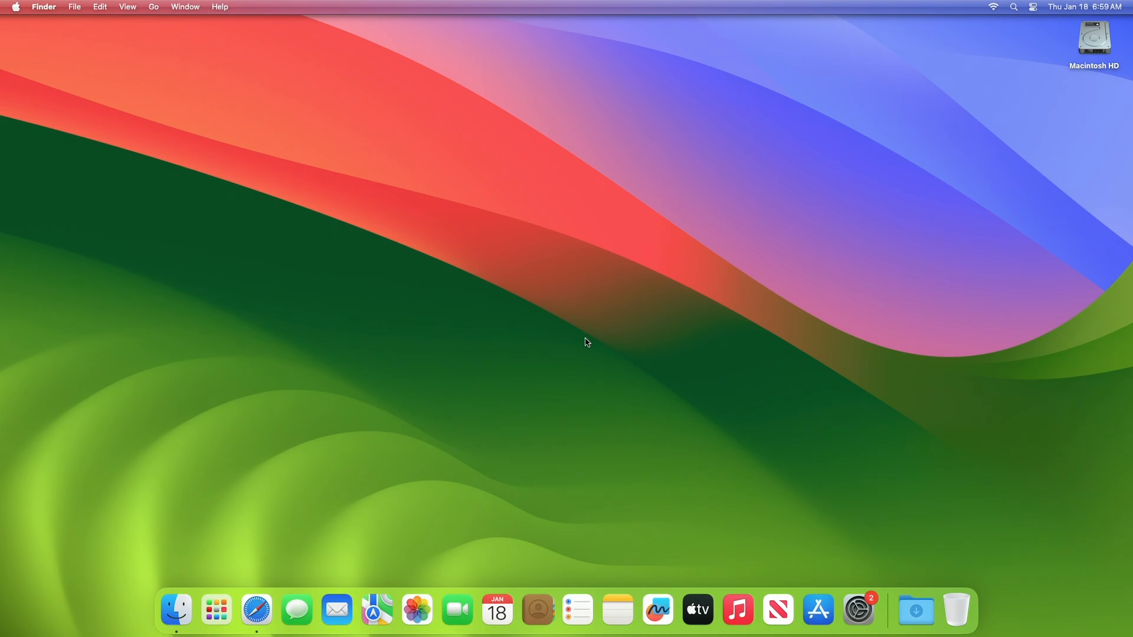
mouse_move(625, 367)
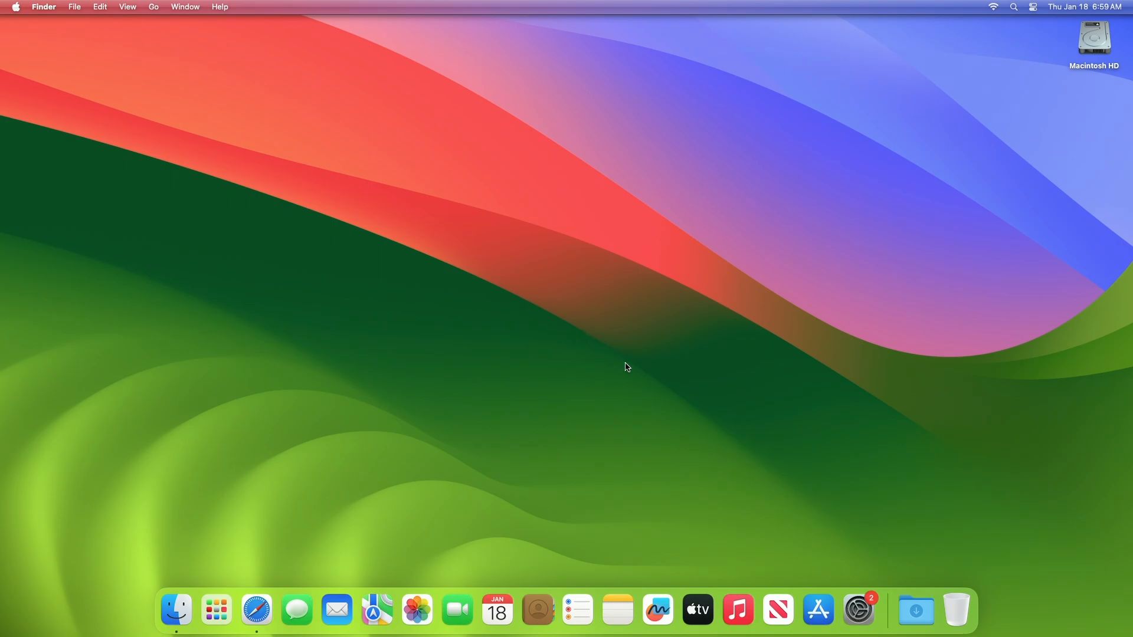
Show details of the available macOS Sonoma 14.3 update (1.66 GB, restart required) in Software Update.
click(856, 609)
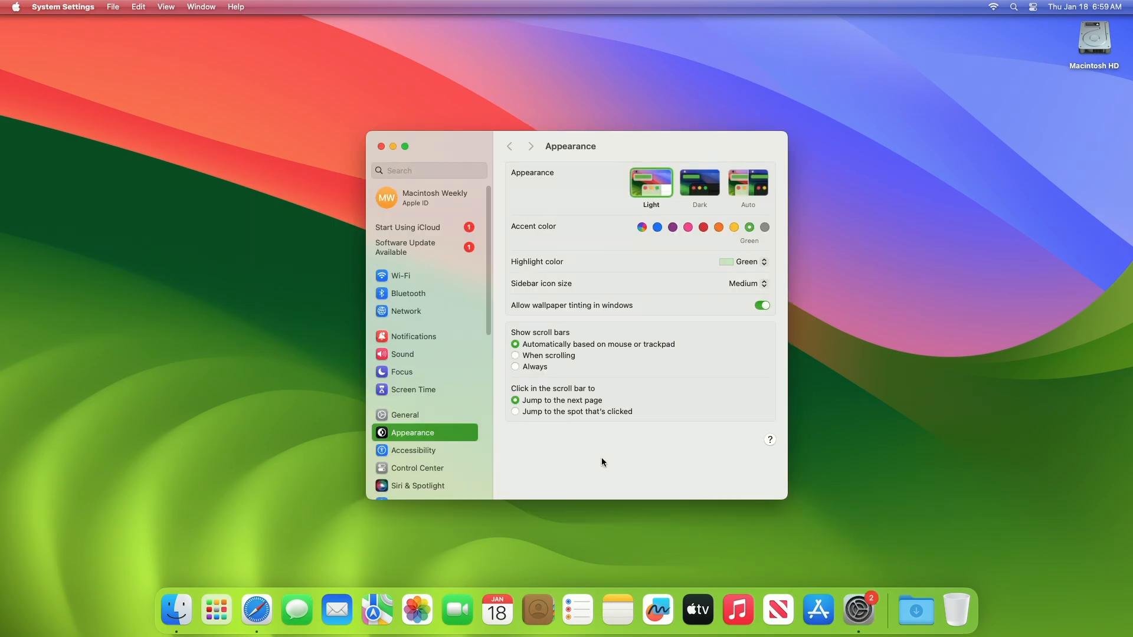
mouse_move(554, 442)
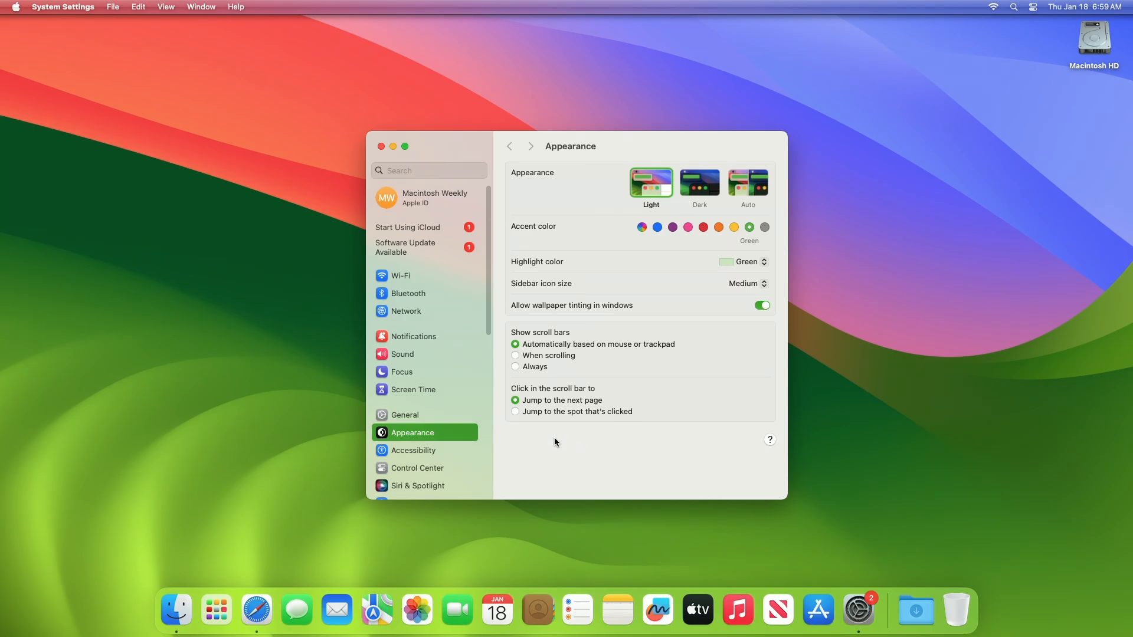
click(404, 414)
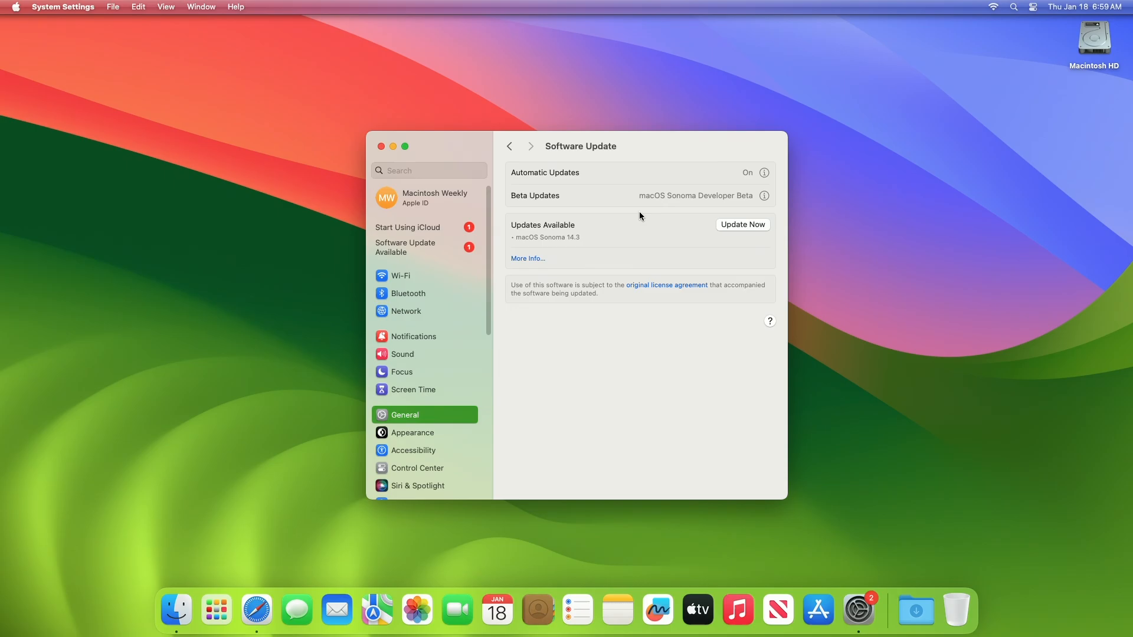
click(527, 257)
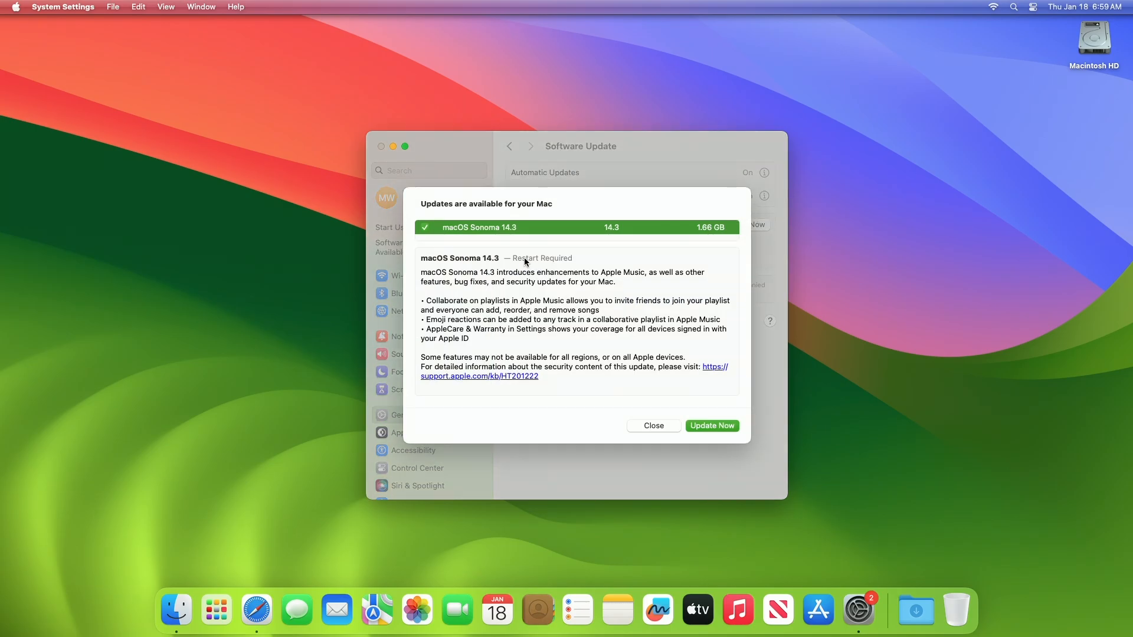
mouse_move(699, 240)
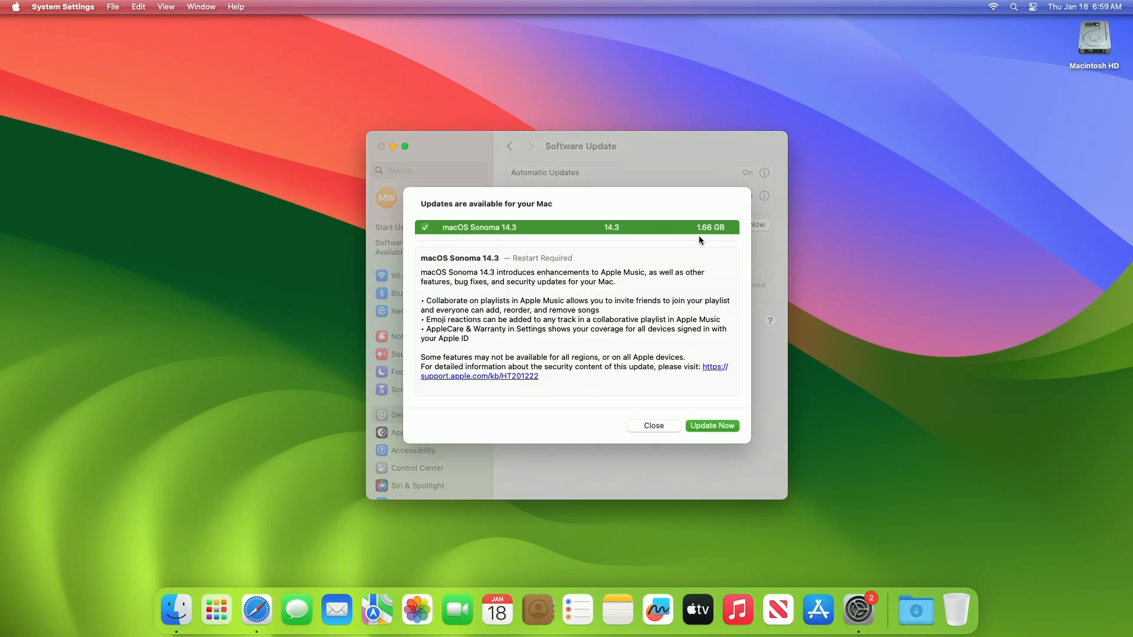
mouse_move(693, 251)
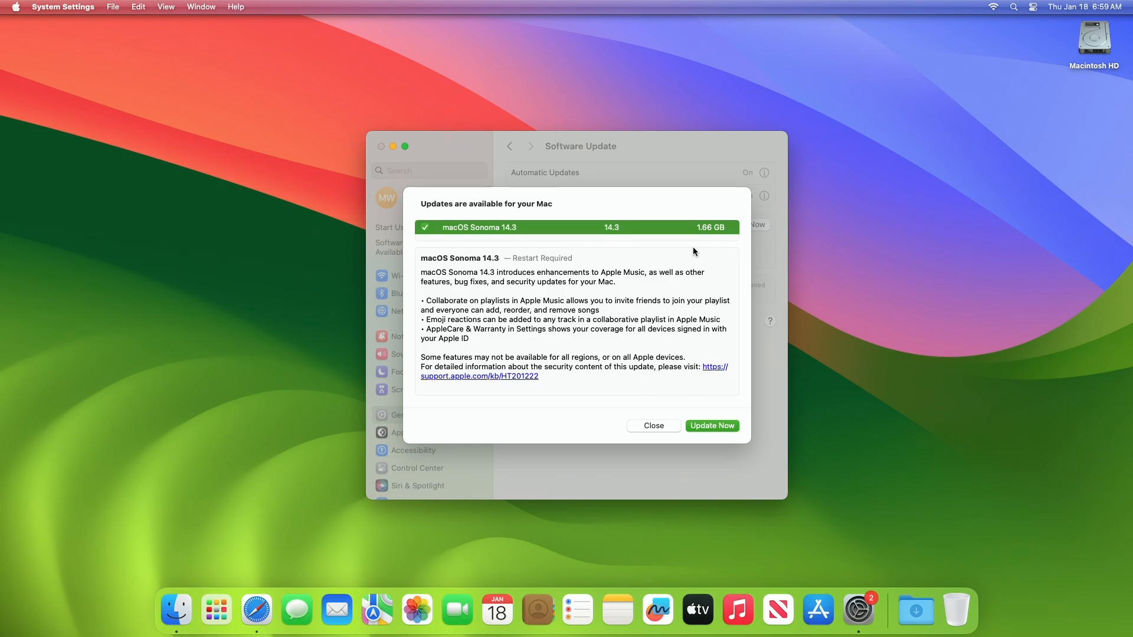
mouse_move(603, 428)
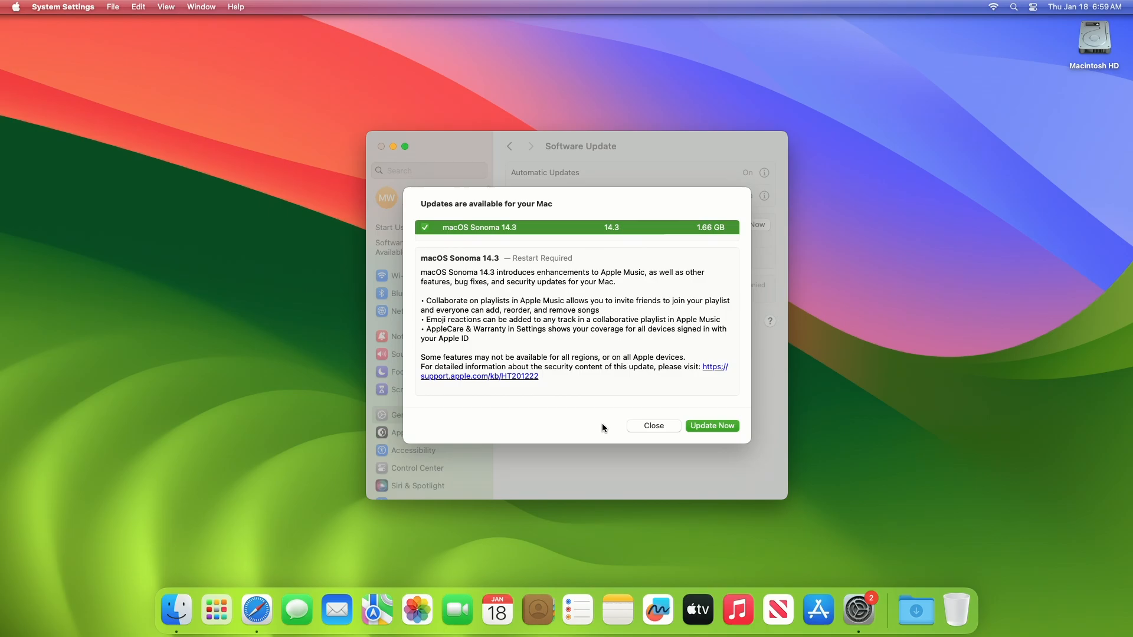
Install the macOS Sonoma 14.3 update via Update Now, authorizing with the password and letting the Mac restart.
click(651, 426)
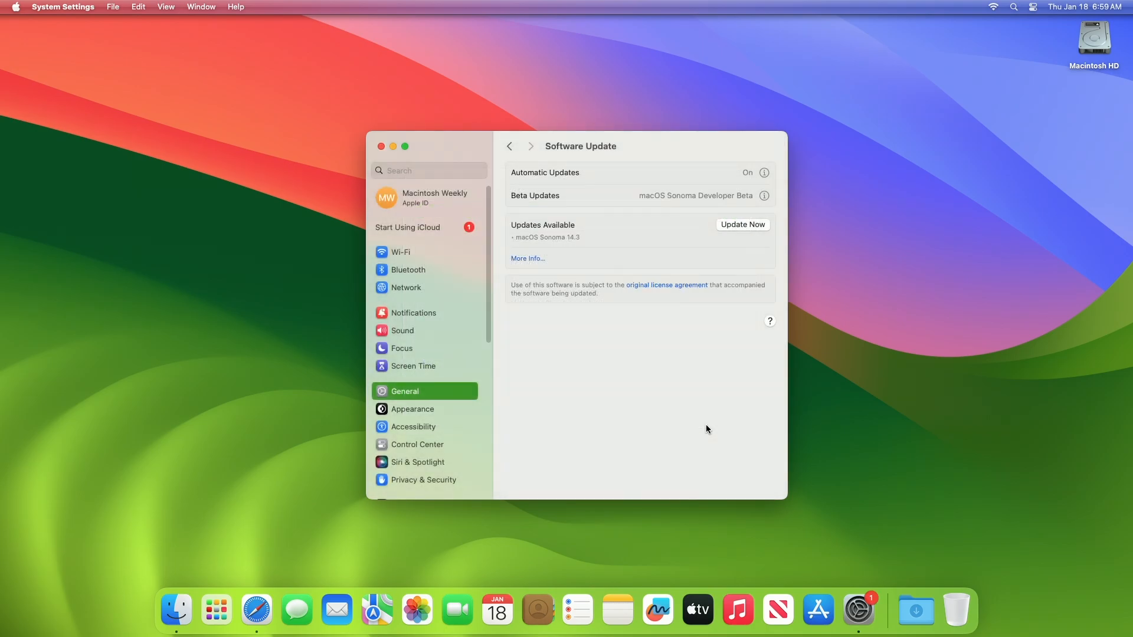
click(742, 224)
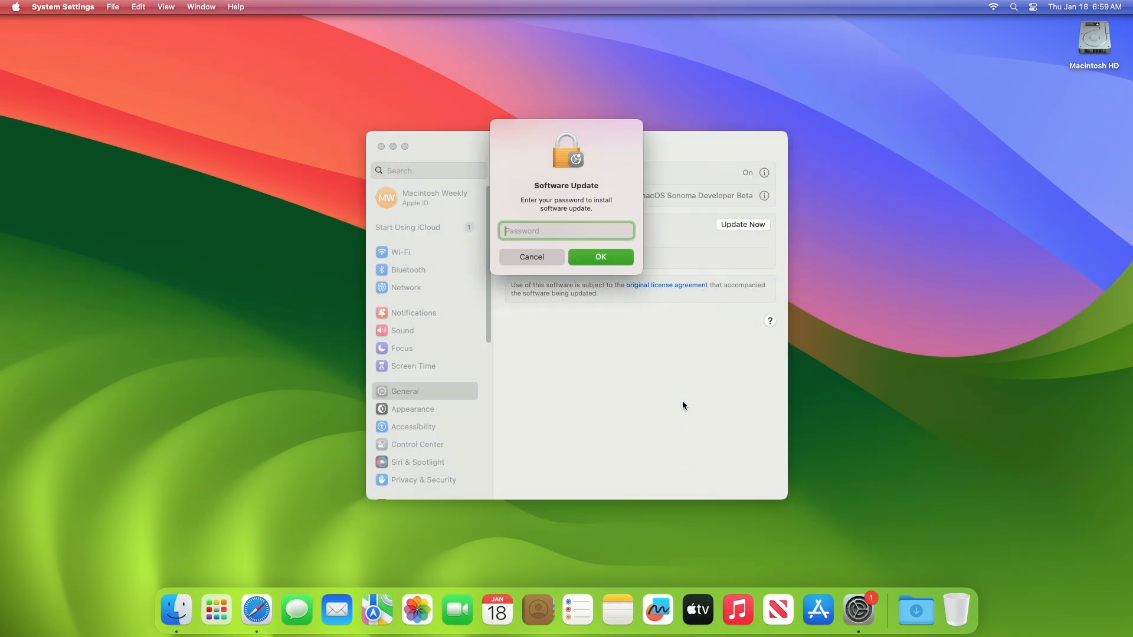
click(531, 256)
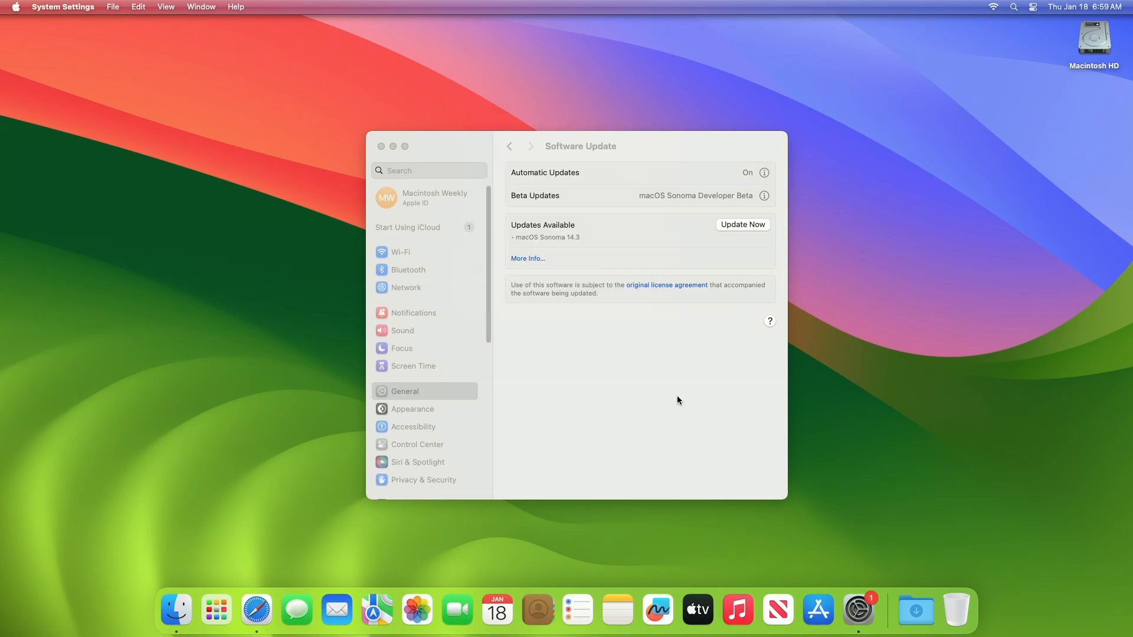
click(742, 224)
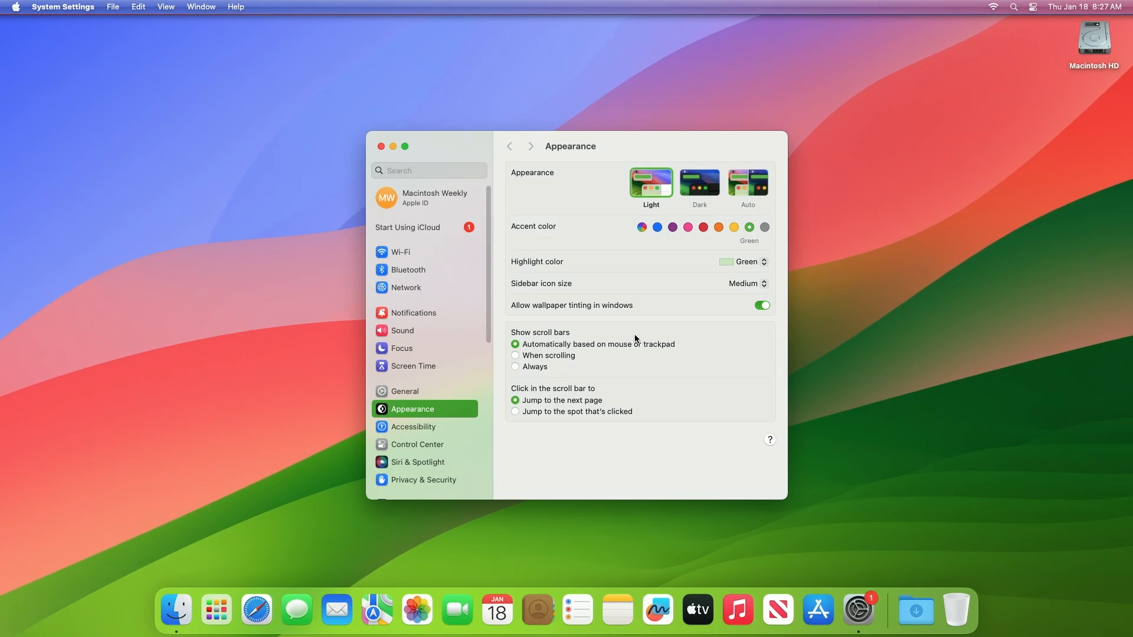
mouse_move(428, 304)
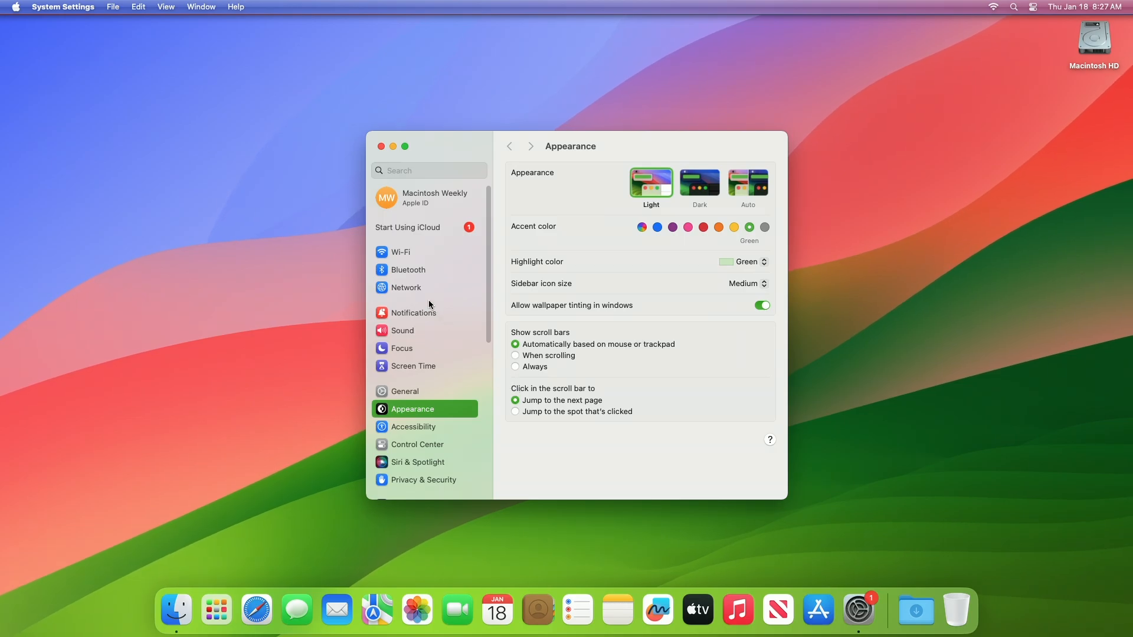
Confirm in General > About that the Mac mini runs macOS Sonoma 14.3, build 23D56.
click(405, 391)
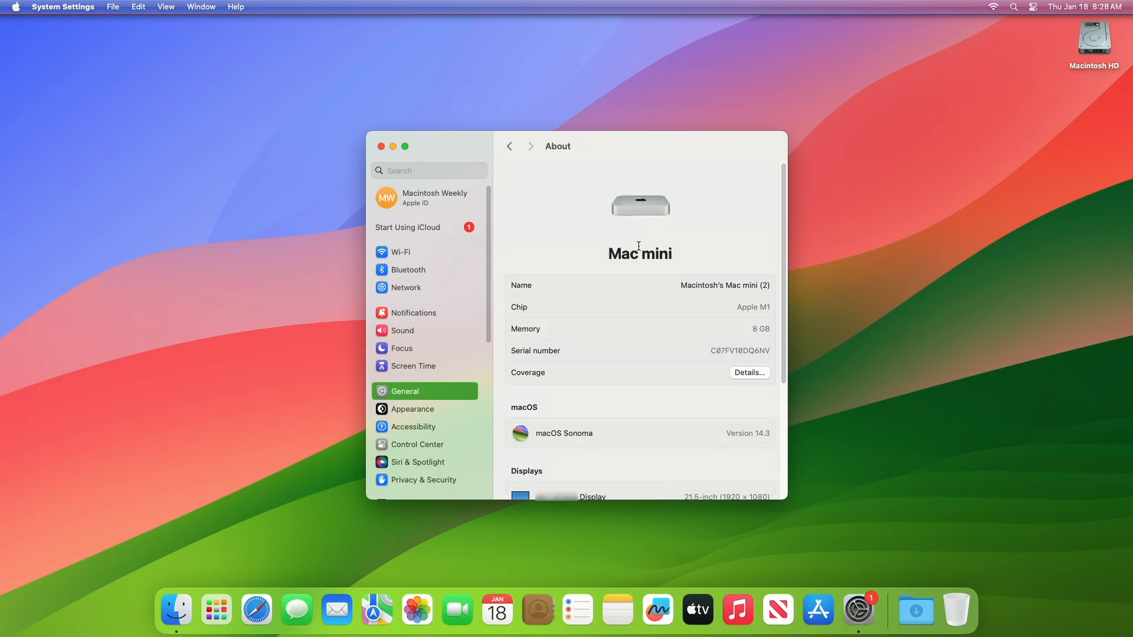
click(731, 433)
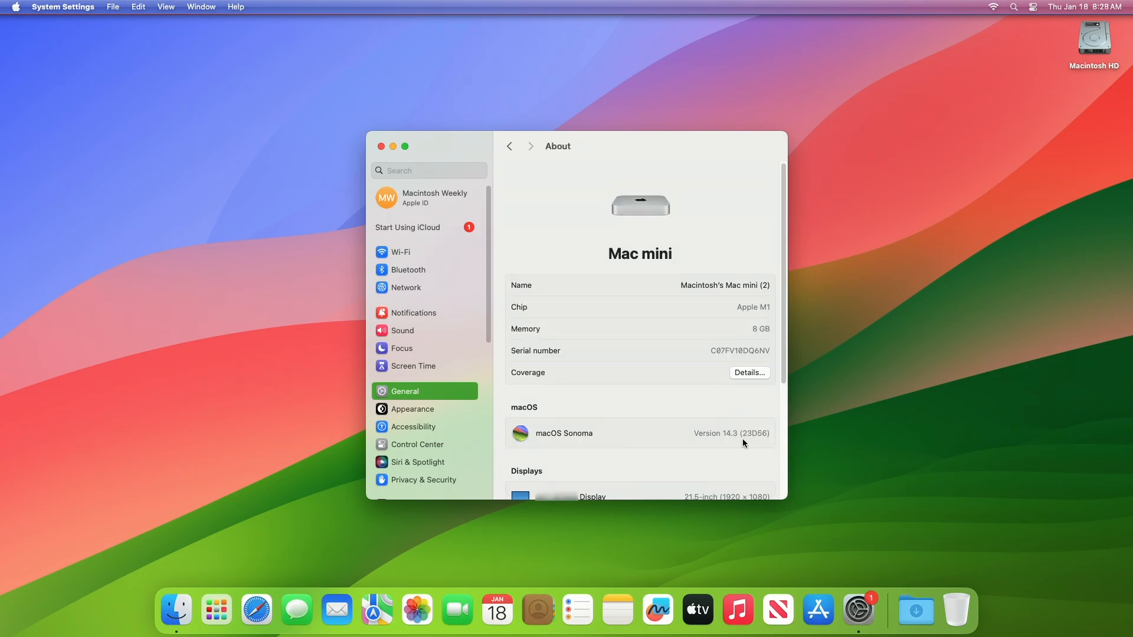
mouse_move(698, 445)
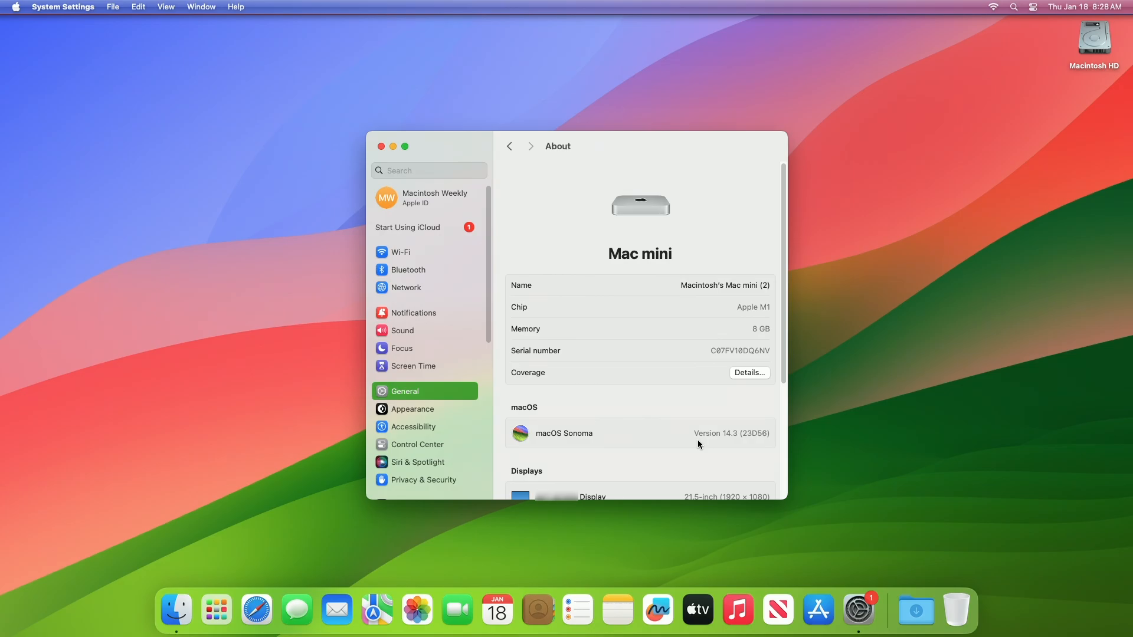
mouse_move(673, 436)
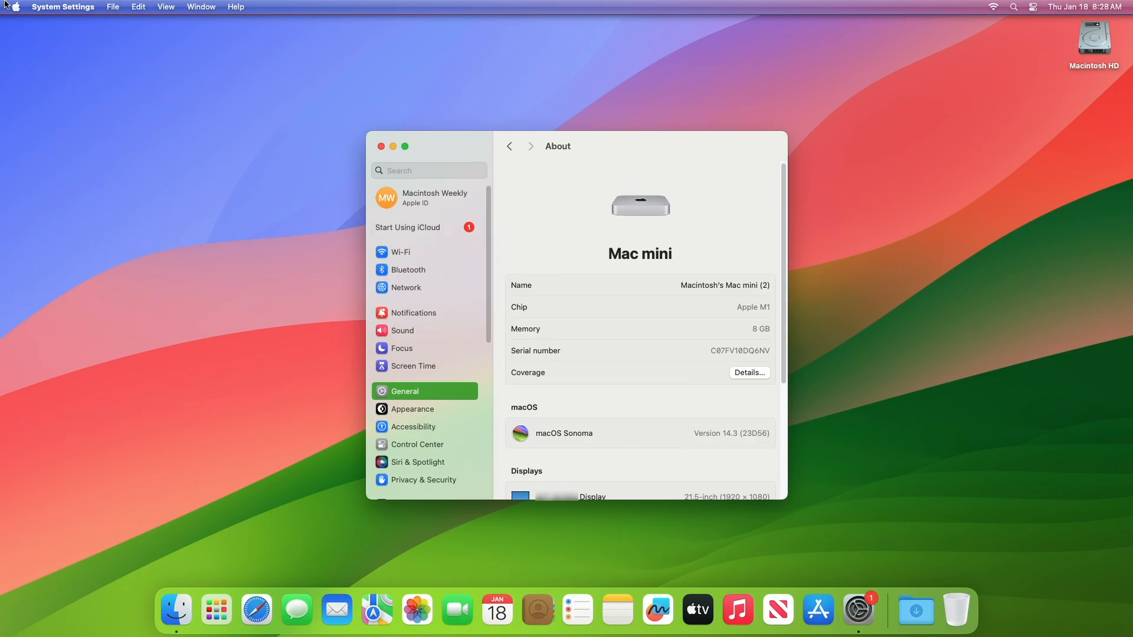
mouse_move(61, 113)
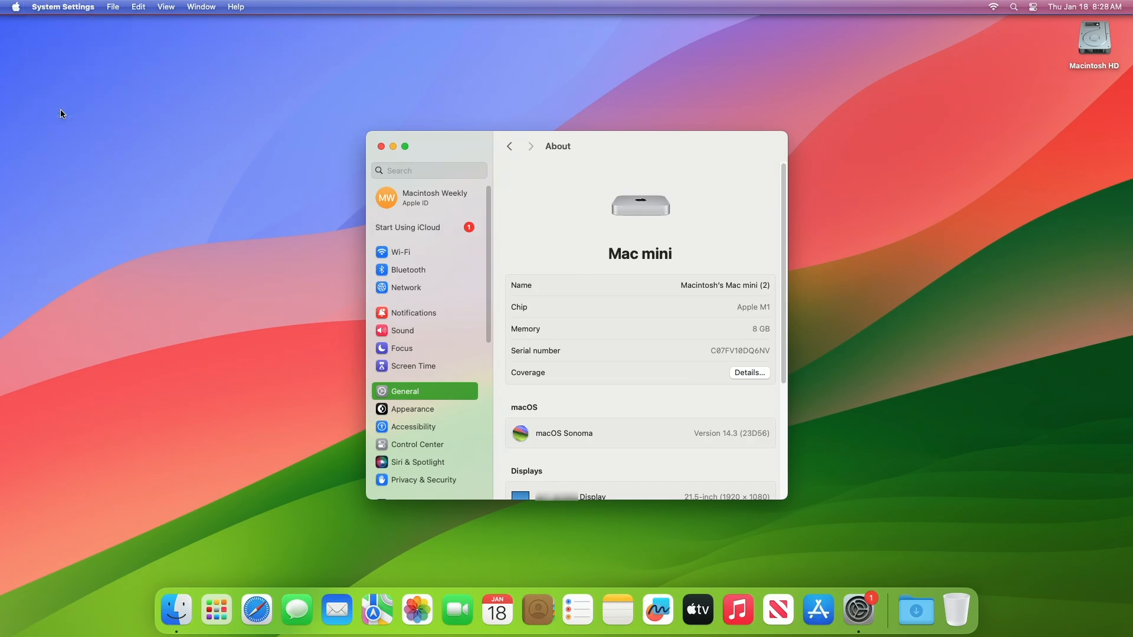
Close System Settings and launch Music from the Dock.
click(381, 145)
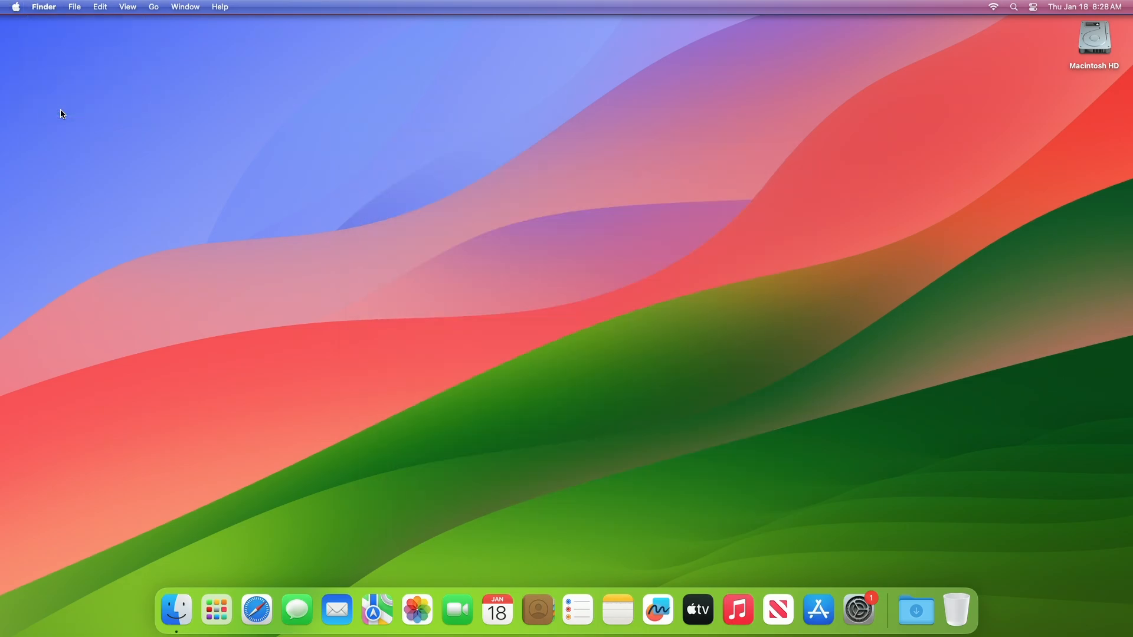
click(736, 609)
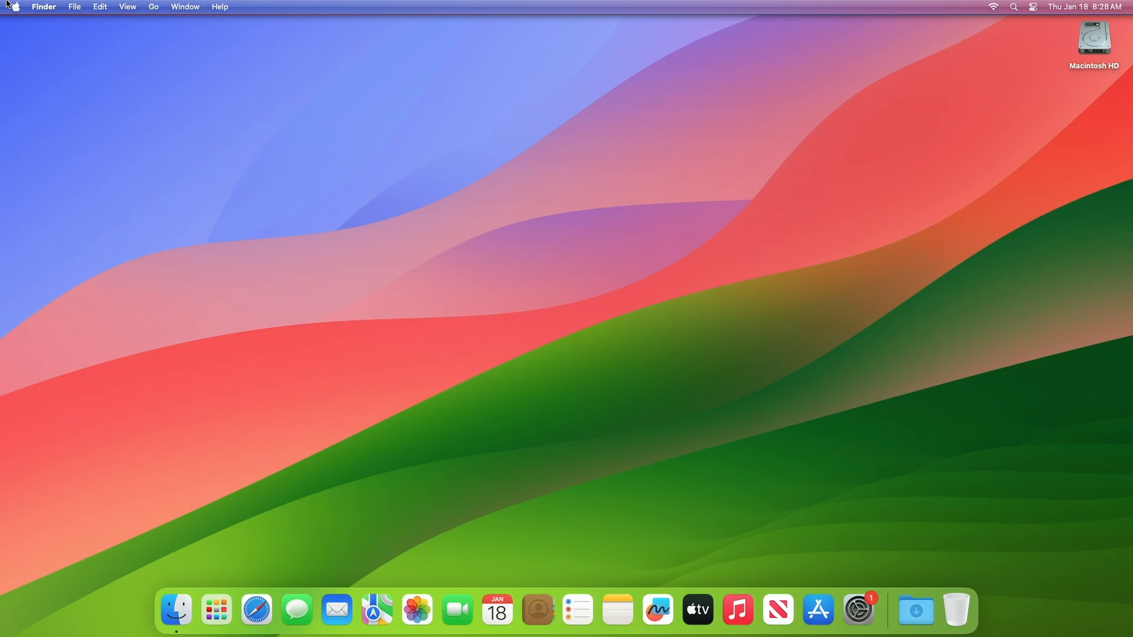
click(737, 609)
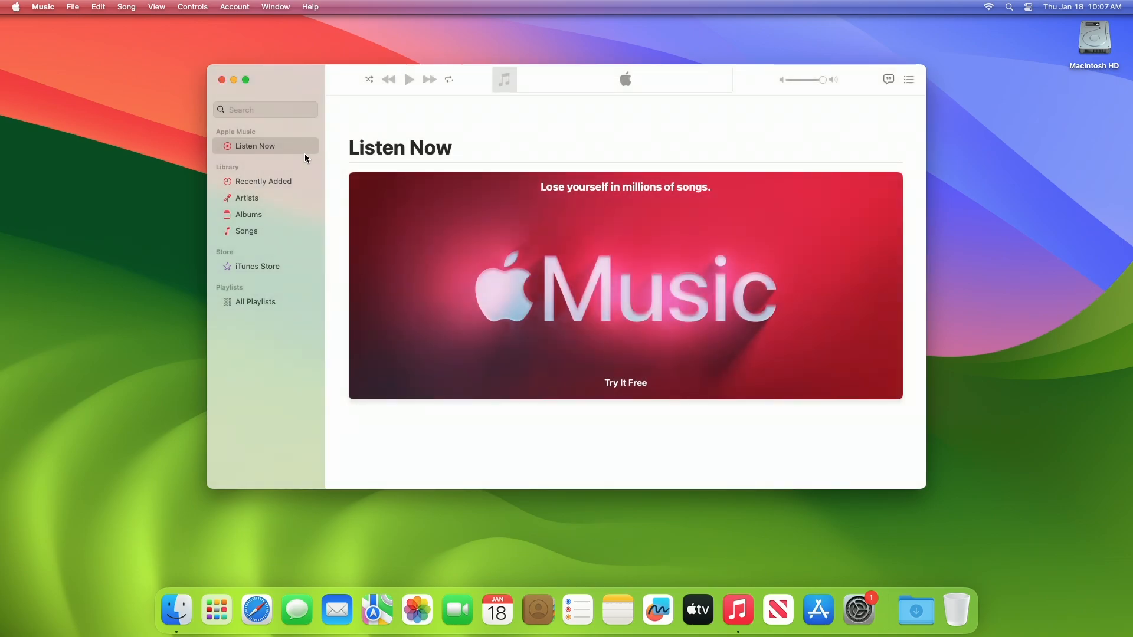
mouse_move(287, 184)
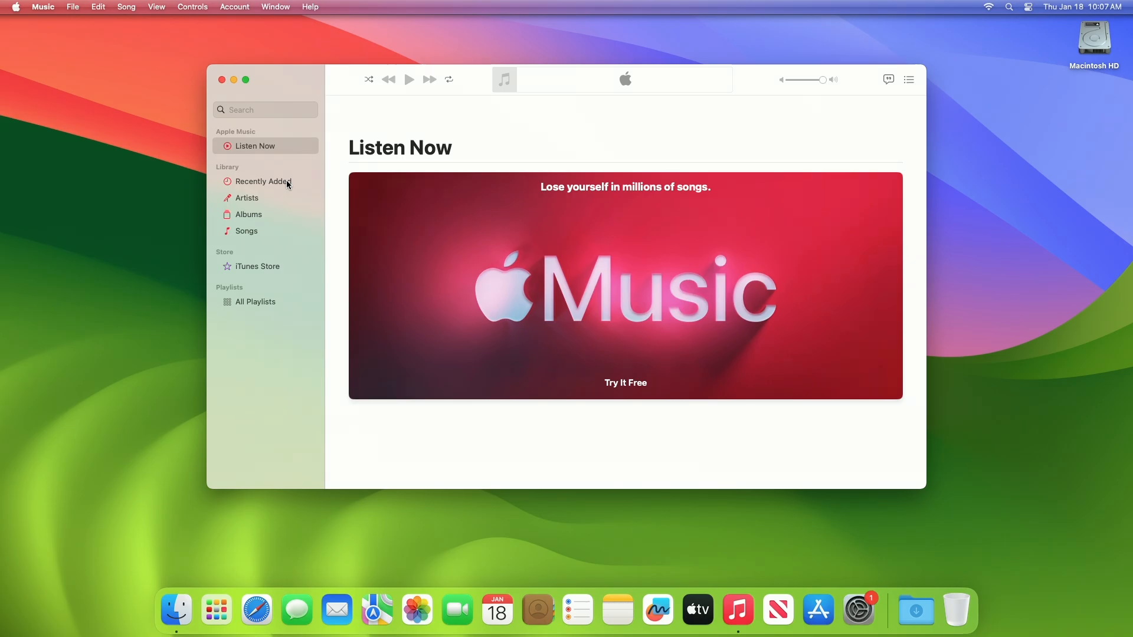
Reopen System Settings from the Dock over Music's Listen Now page.
click(856, 609)
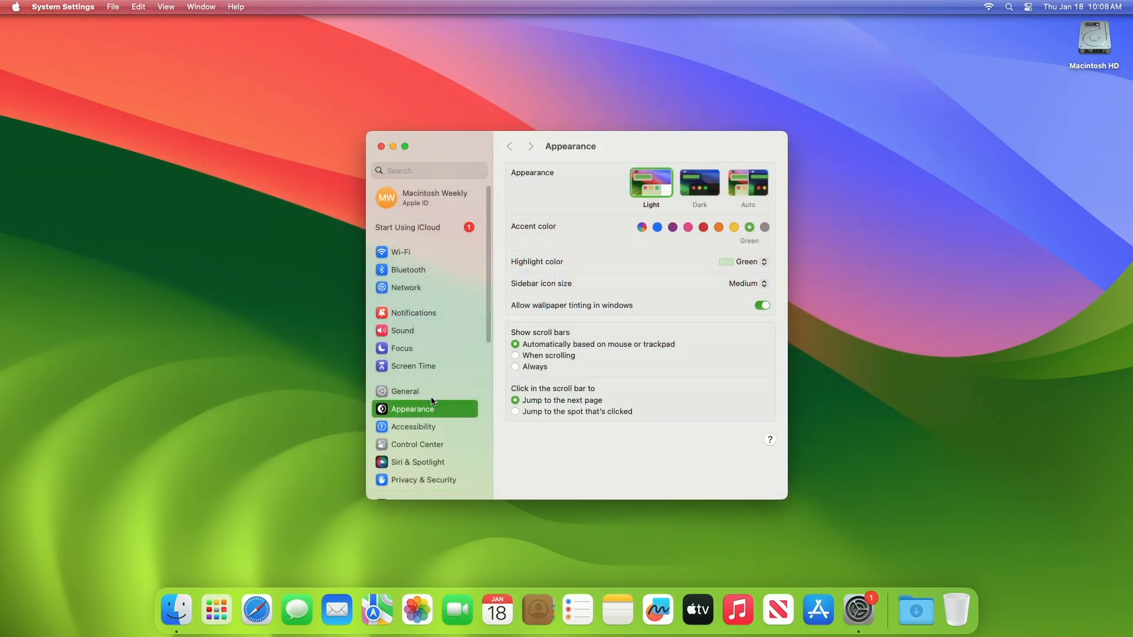
View AppleCare & Warranty under General, reaching the Apple ID sign-in prompt.
click(405, 390)
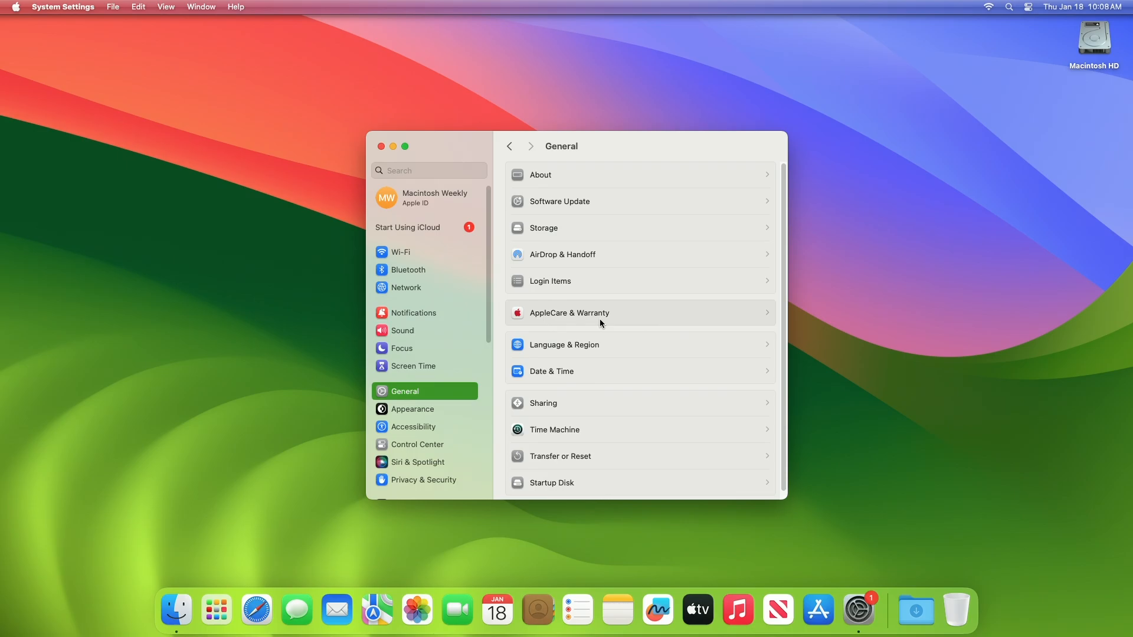
click(569, 312)
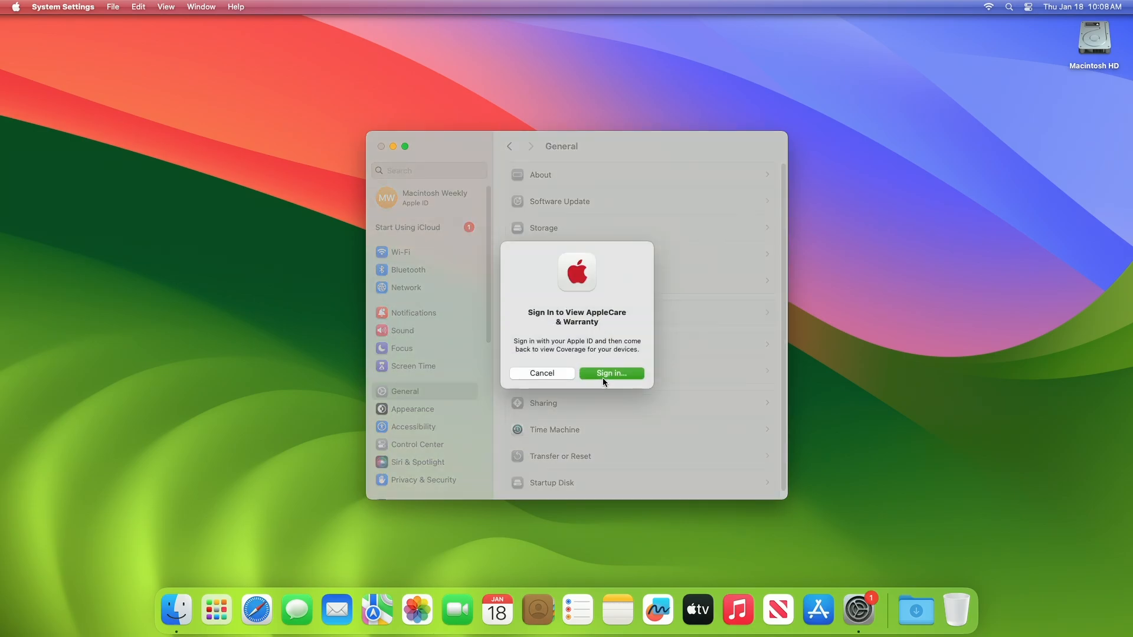